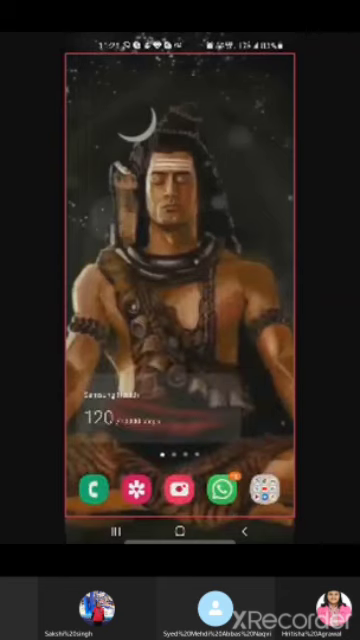
pyautogui.click(176, 488)
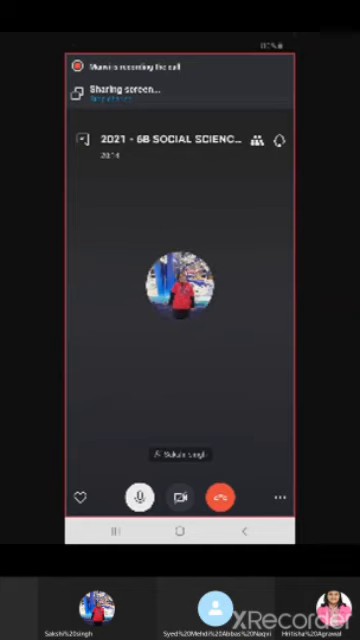
pyautogui.click(276, 496)
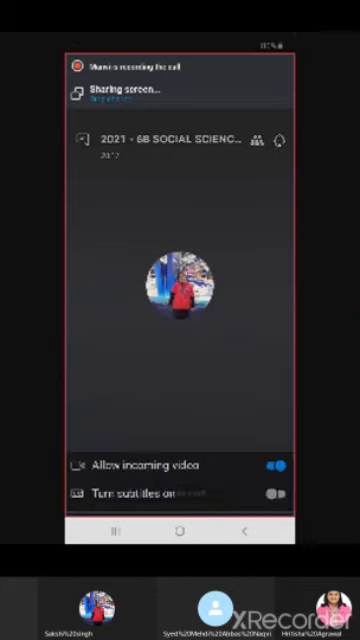